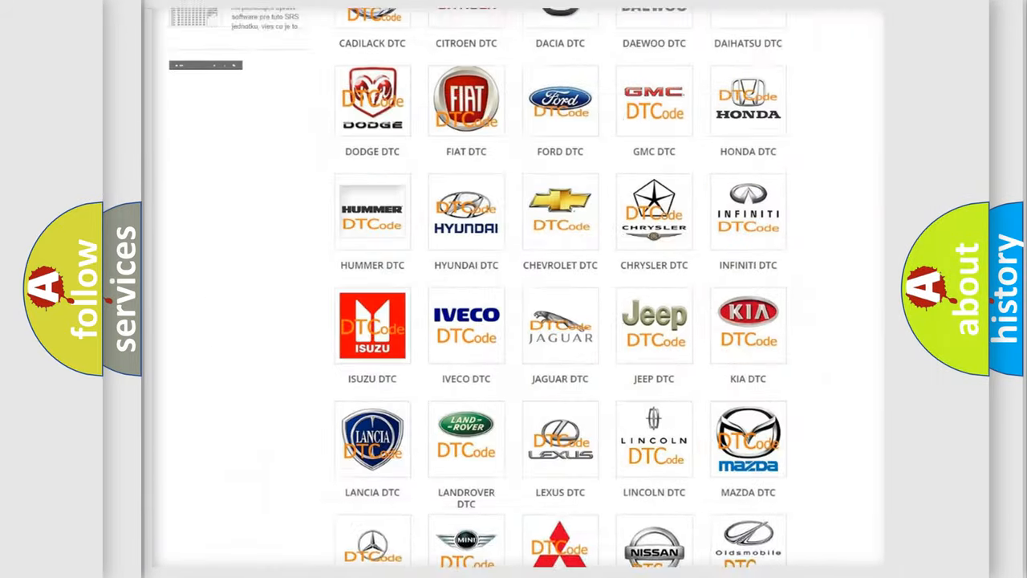
Browse the DTC brand catalogue and open the Ford DTC code list
{"action": "scroll", "scroll_direction": "up", "scroll_amount": 3}
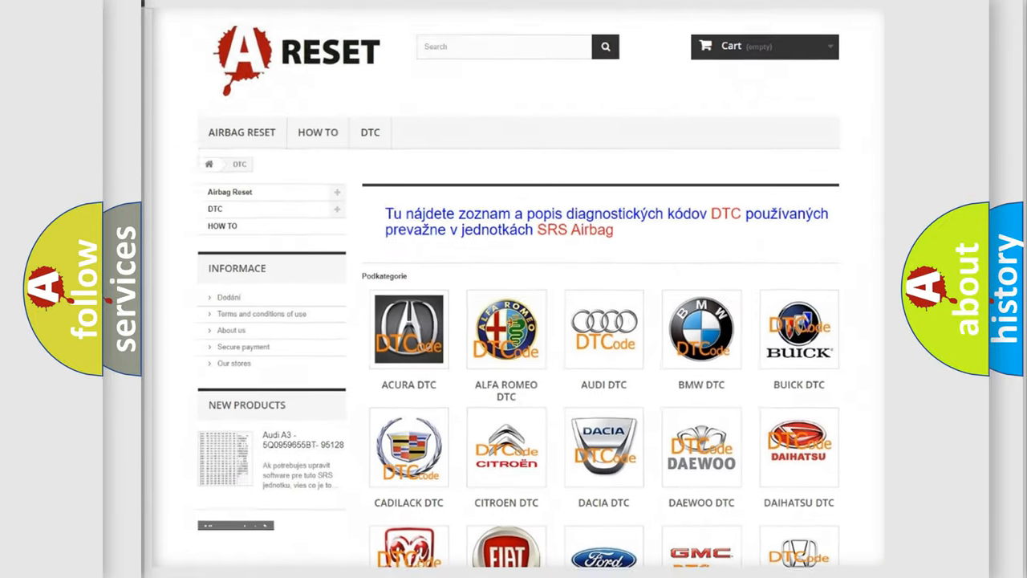
{"action": "scroll", "scroll_direction": "down", "scroll_amount": 3}
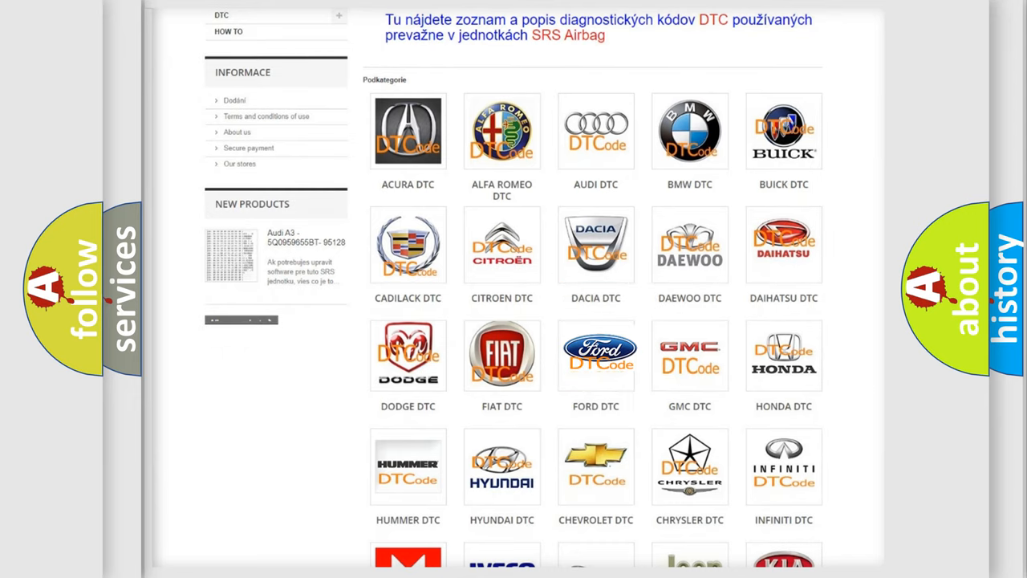
{"action": "left_click", "coordinate": [596, 355]}
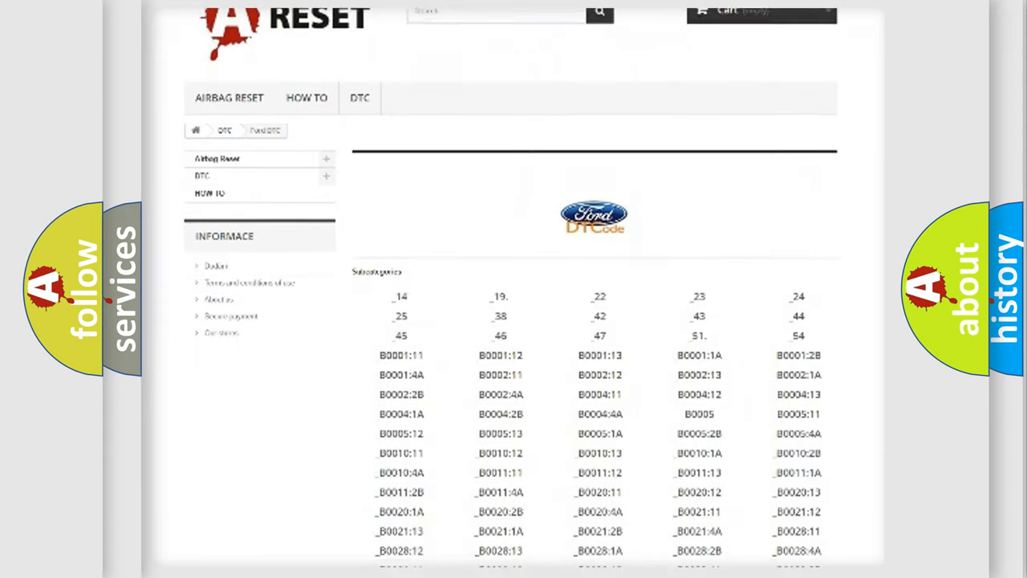
{"action": "scroll", "scroll_direction": "down", "scroll_amount": 3}
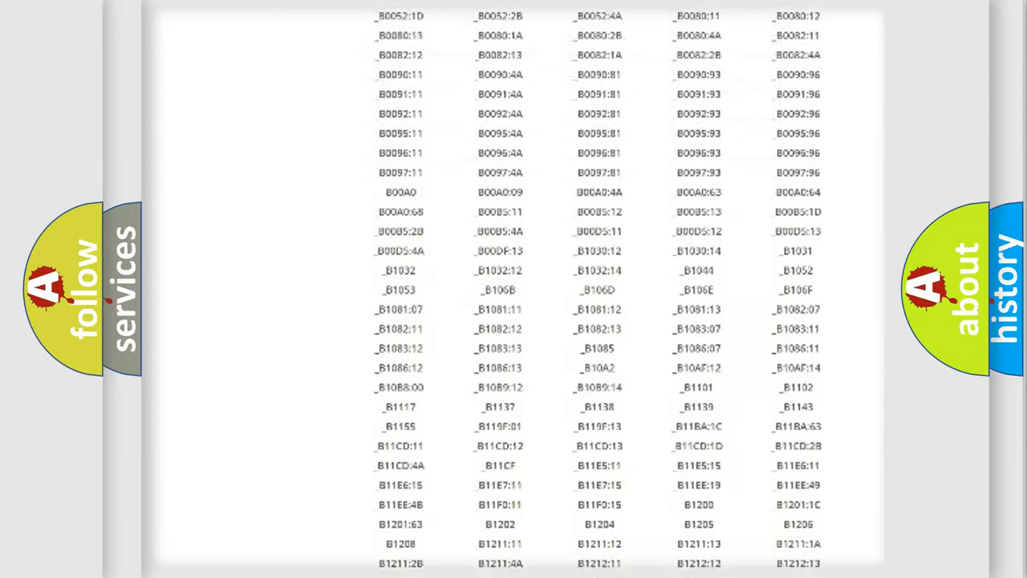
{"action": "scroll", "scroll_direction": "up", "scroll_amount": 3}
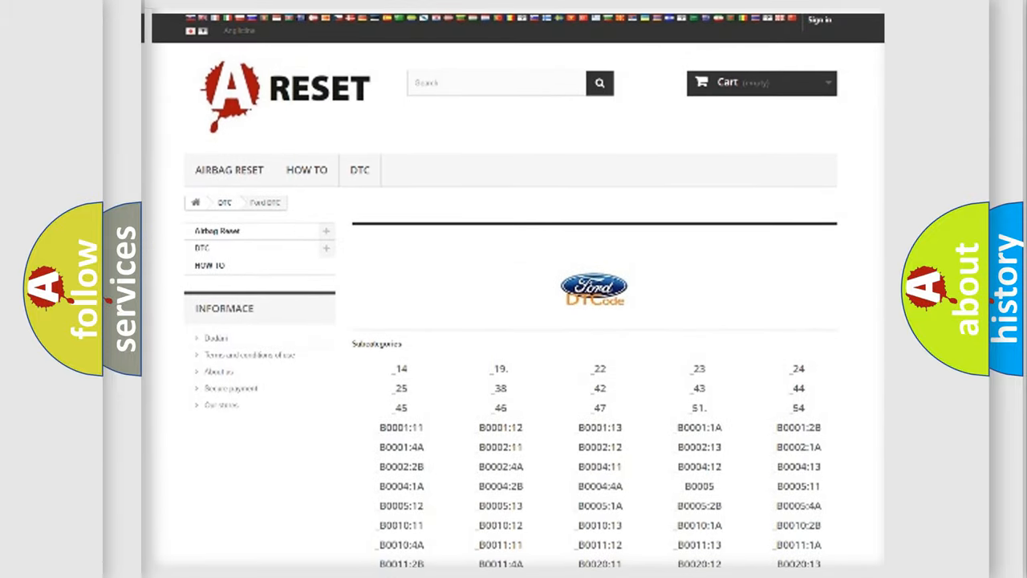